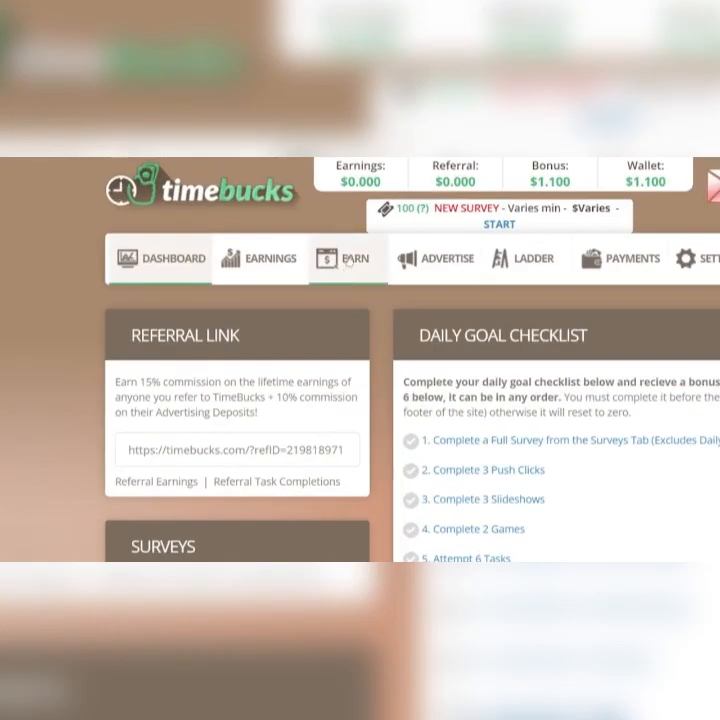
# Step: View the Earn > Sweepstakes page showing 100 entries today, the weekly prizes and the draw countdown
pyautogui.click(354, 258)
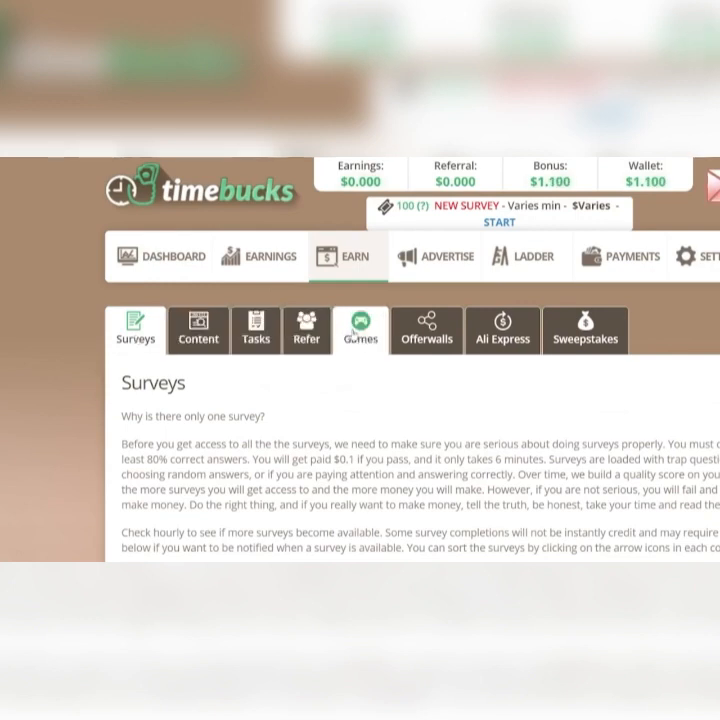
pyautogui.click(586, 330)
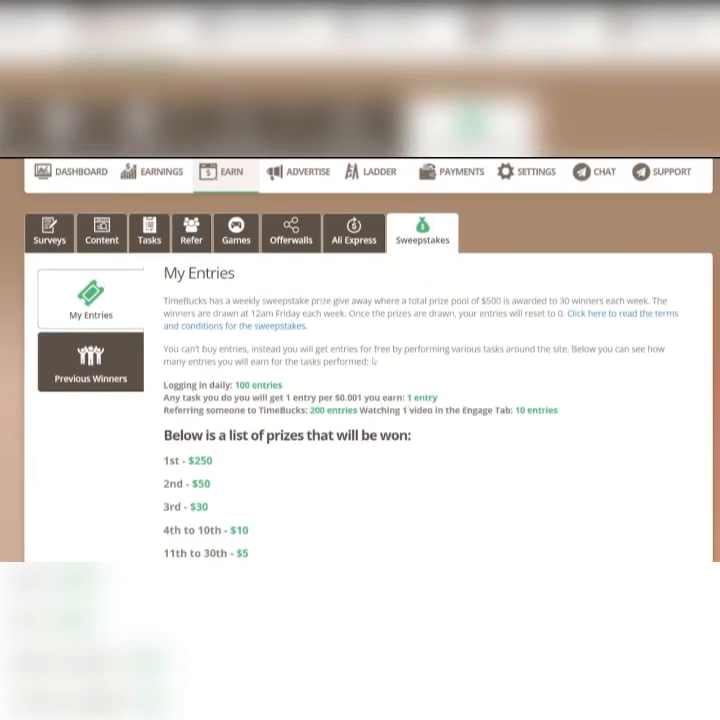
pyautogui.scroll(-3)
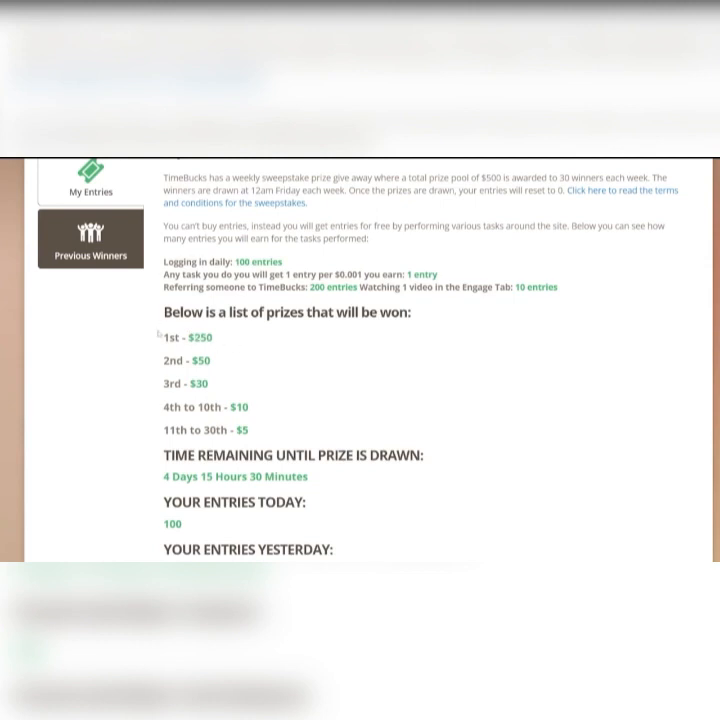
pyautogui.moveTo(252, 362)
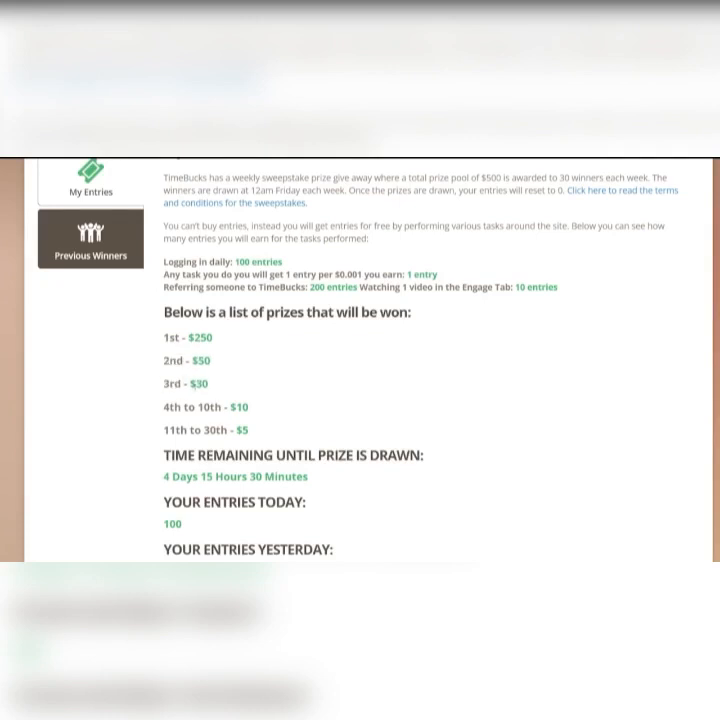
pyautogui.scroll(3)
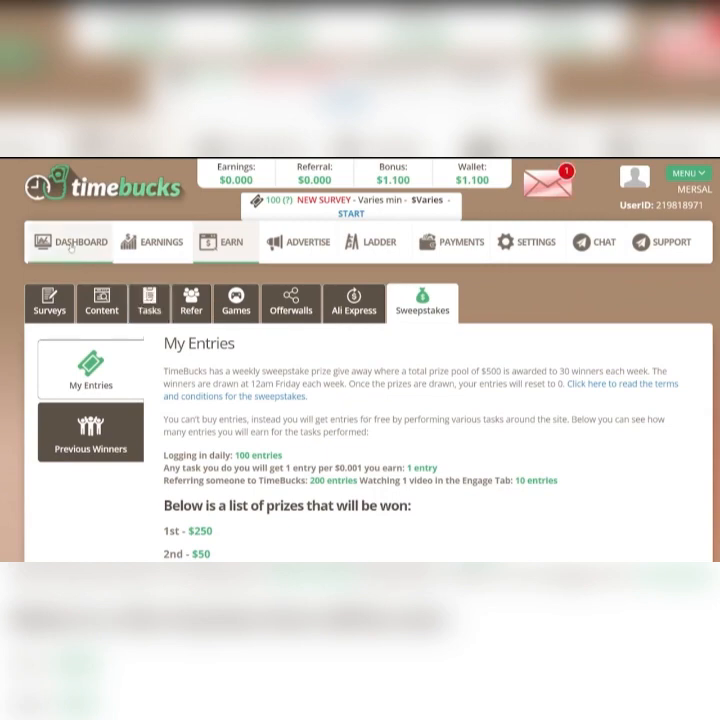
# Step: Review the withdrawal options under Settings > Payment Method, then land on Cointiply's Trustpilot profile
pyautogui.click(80, 244)
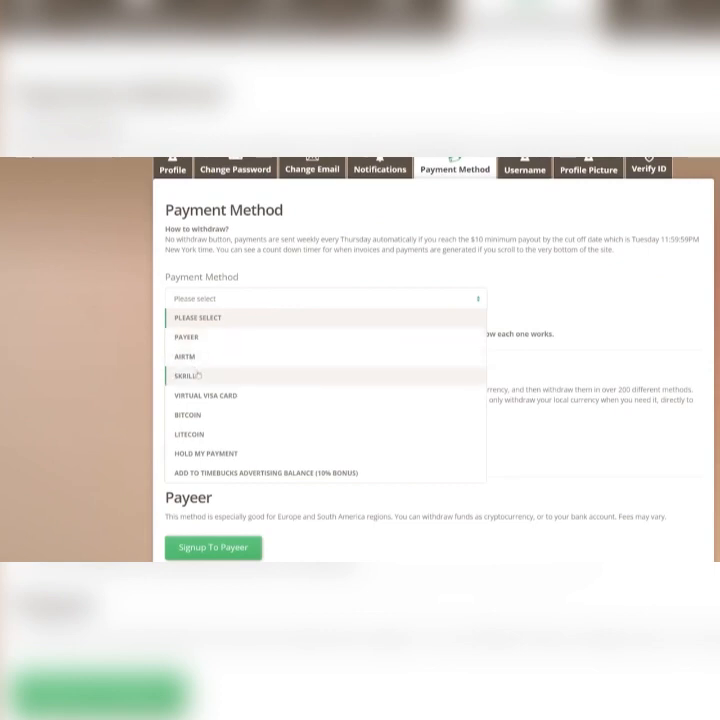
pyautogui.moveTo(188, 414)
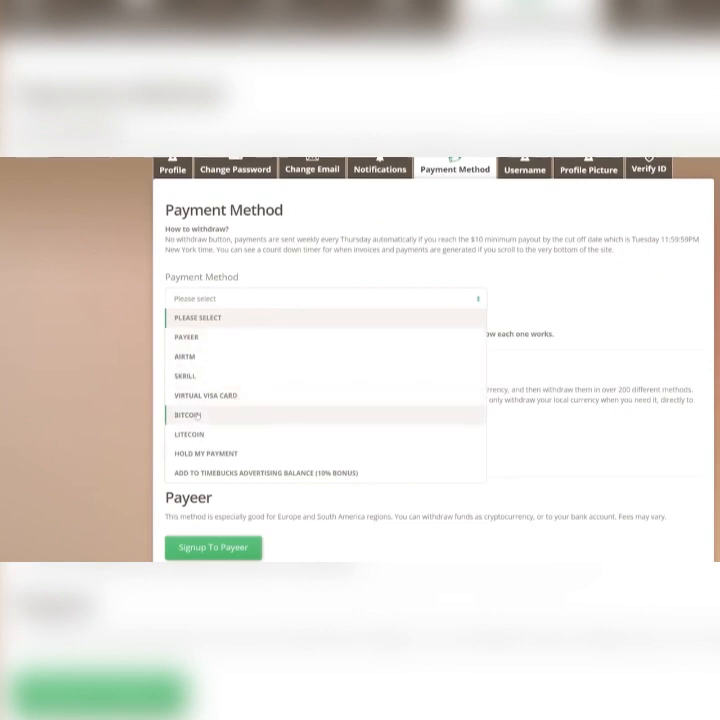
pyautogui.click(188, 414)
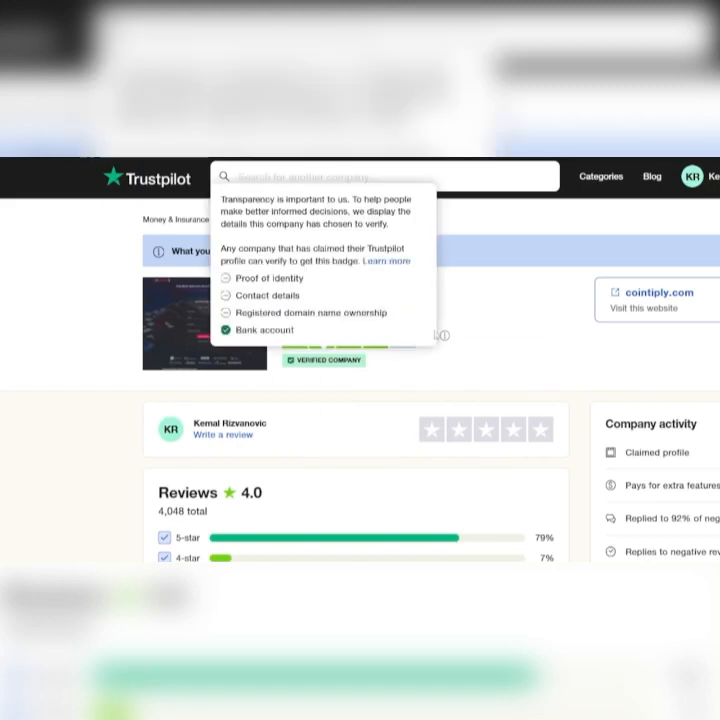
# Step: Browse Cointiply's homepage features, How Does It Work and FAQ down to the Google Play badge
pyautogui.click(656, 292)
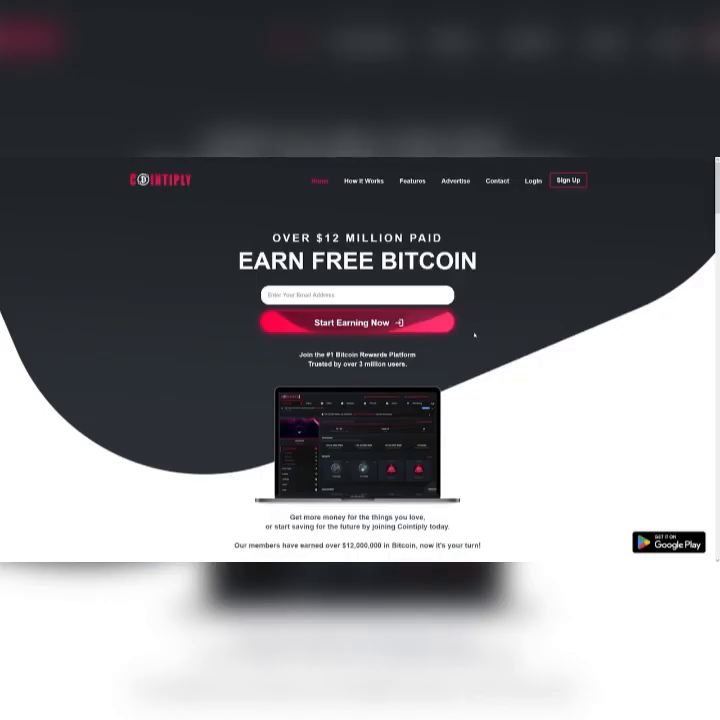
pyautogui.scroll(-3)
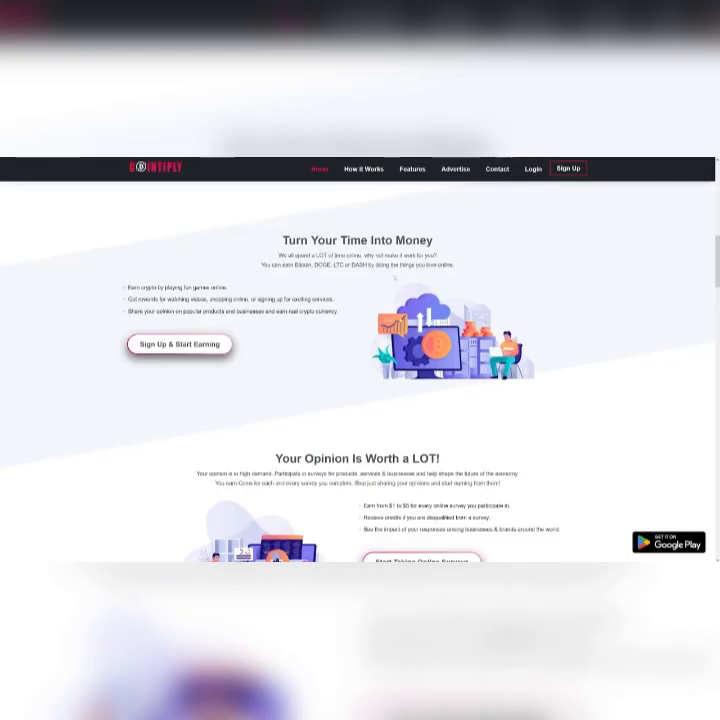
pyautogui.scroll(-3)
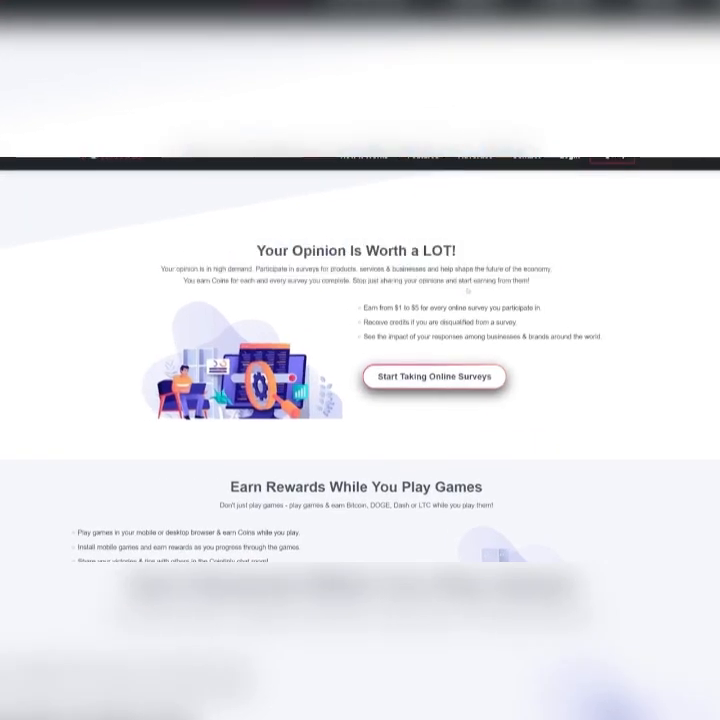
pyautogui.scroll(-3)
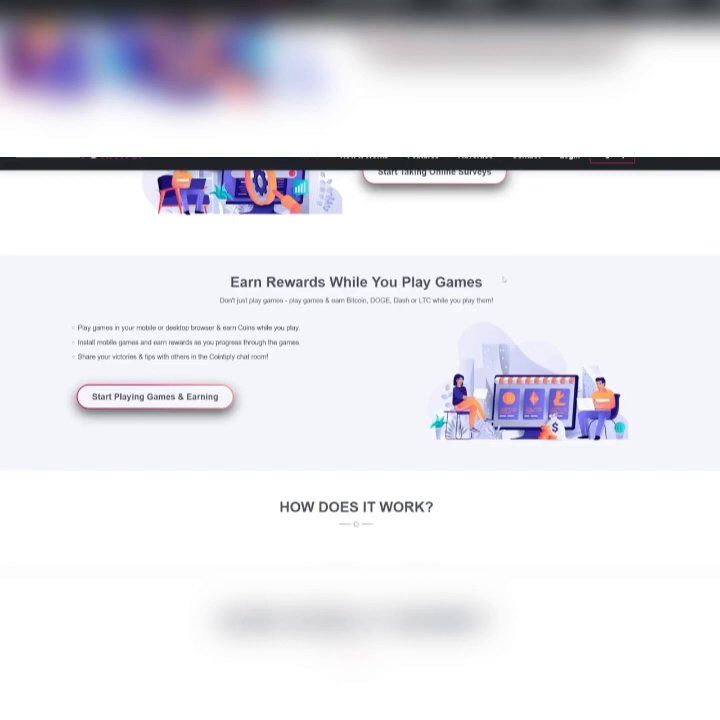
pyautogui.scroll(-3)
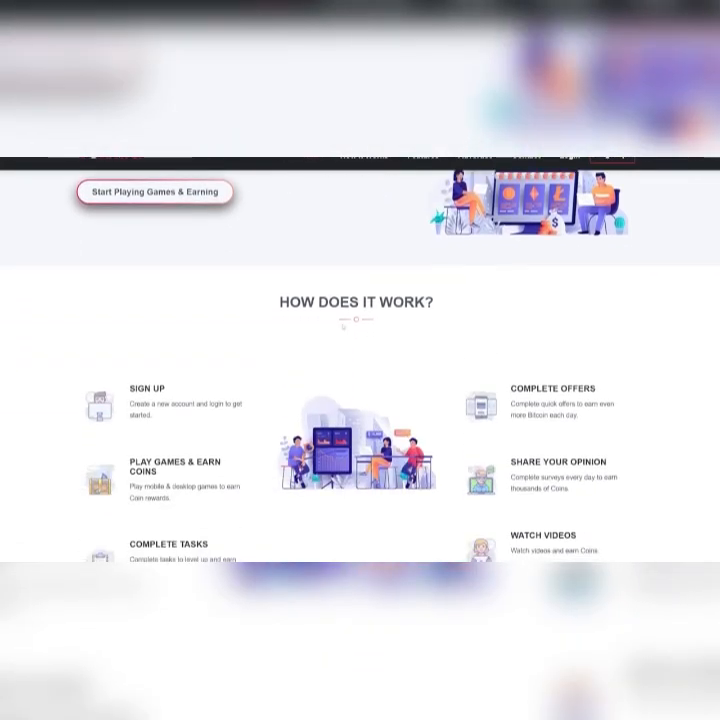
pyautogui.scroll(-3)
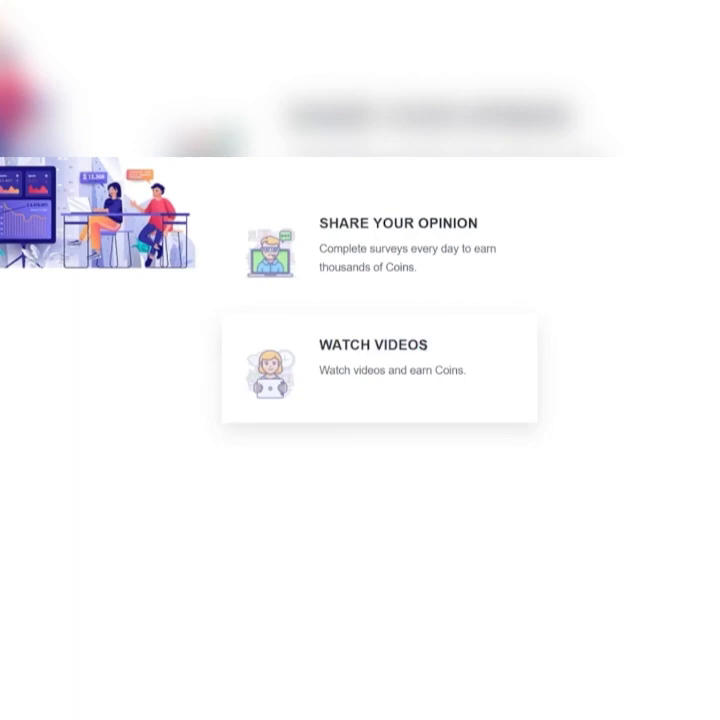
pyautogui.scroll(-3)
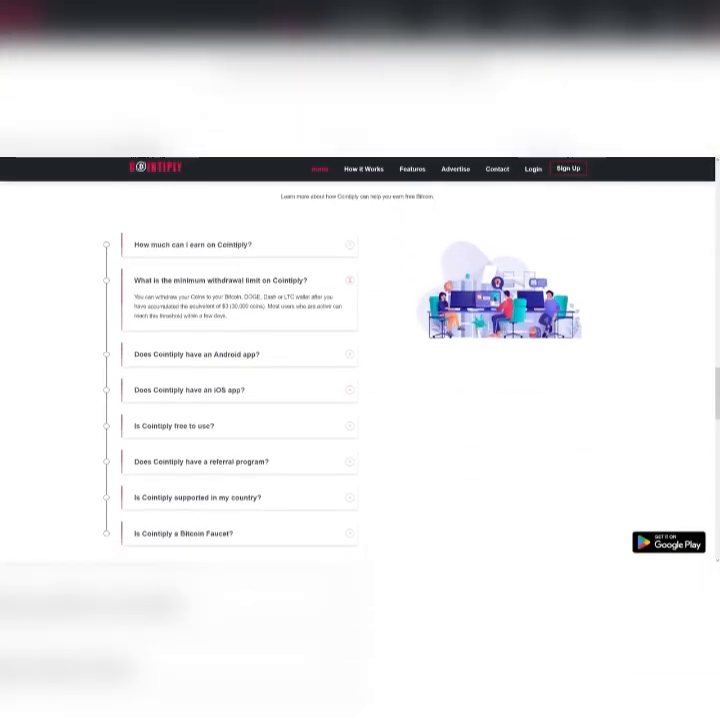
pyautogui.scroll(3)
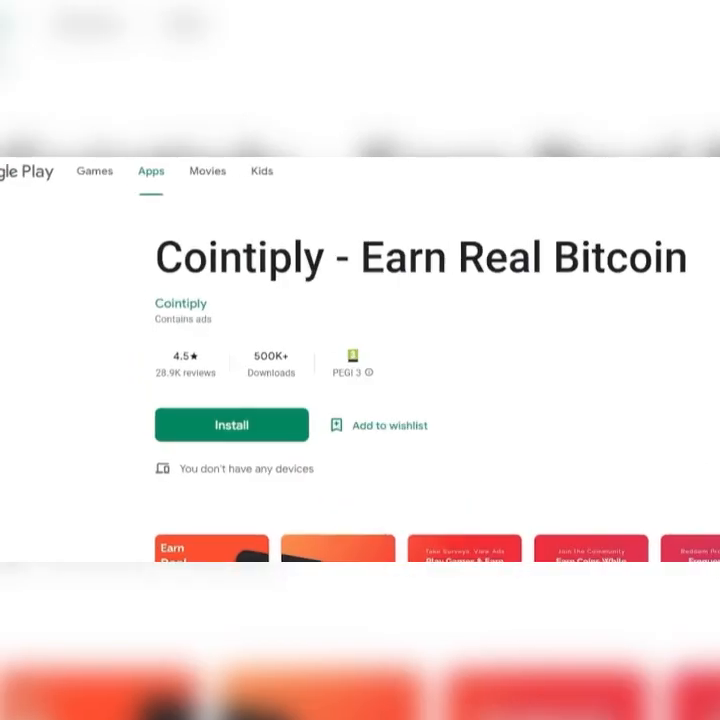
pyautogui.doubleClick(270, 356)
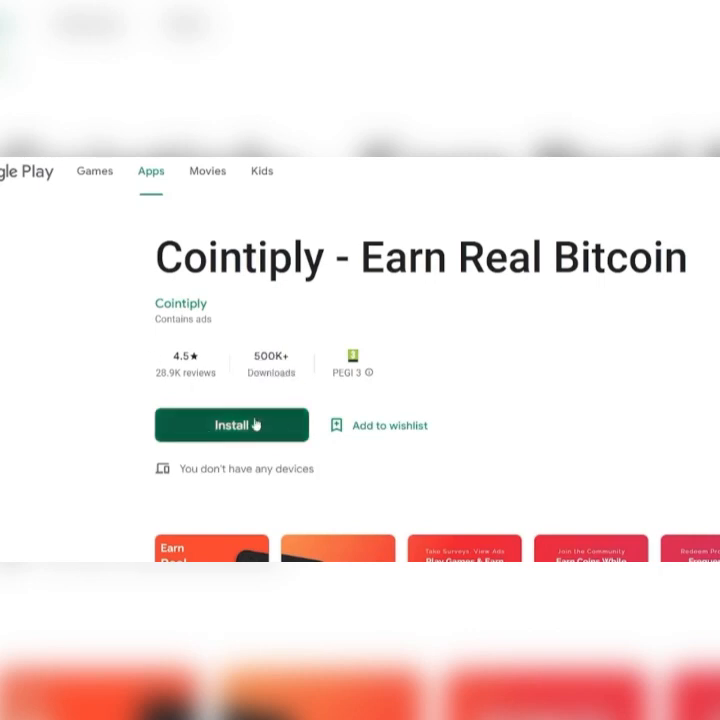
pyautogui.scroll(-3)
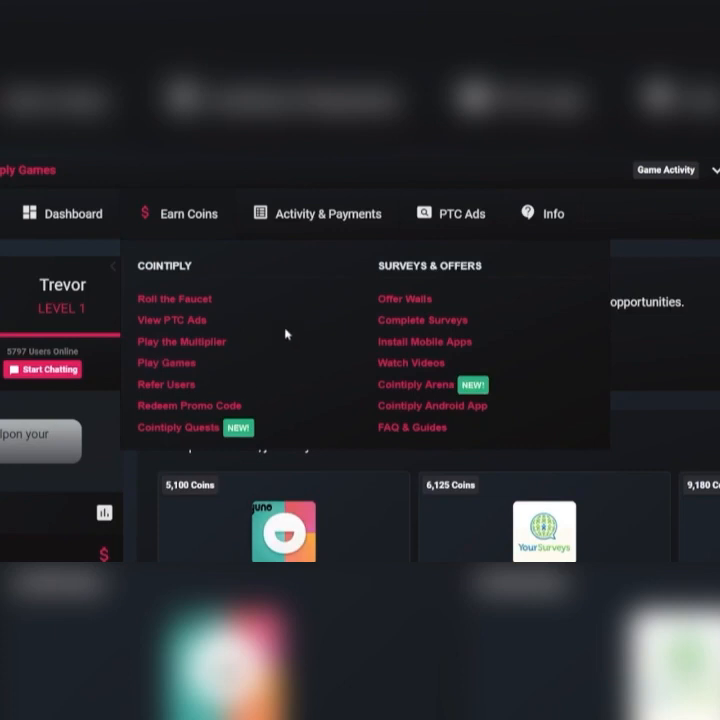
pyautogui.moveTo(412, 364)
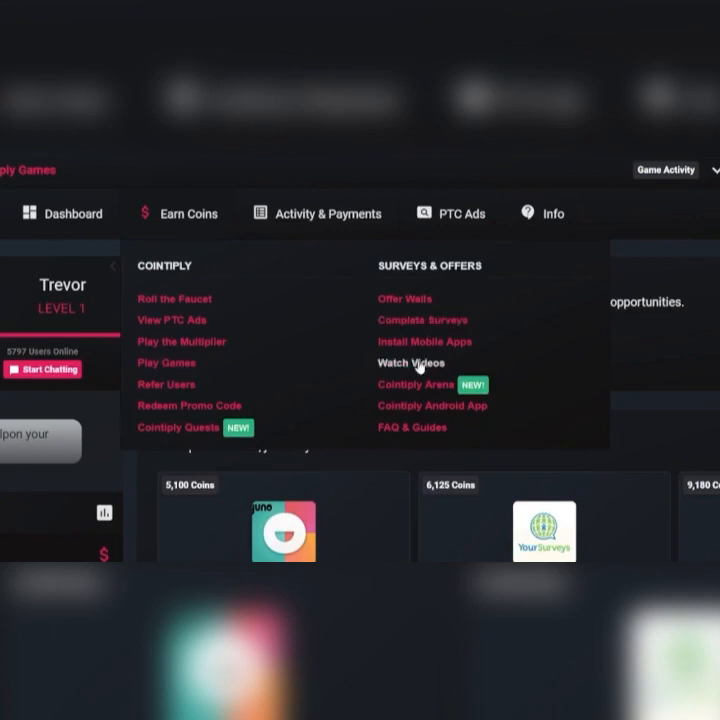
# Step: Launch the Hideout.tv offer from Earn Coins > Watch Videos
pyautogui.click(404, 362)
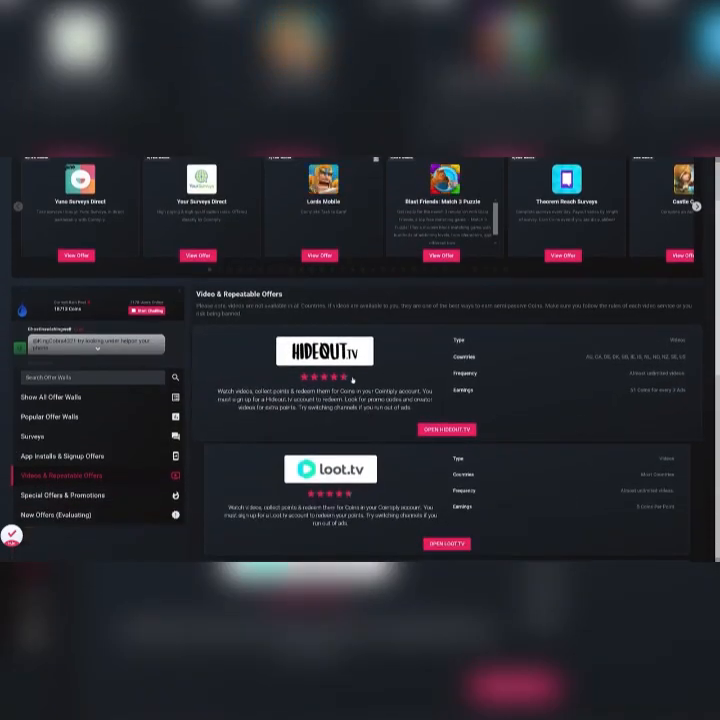
pyautogui.click(446, 428)
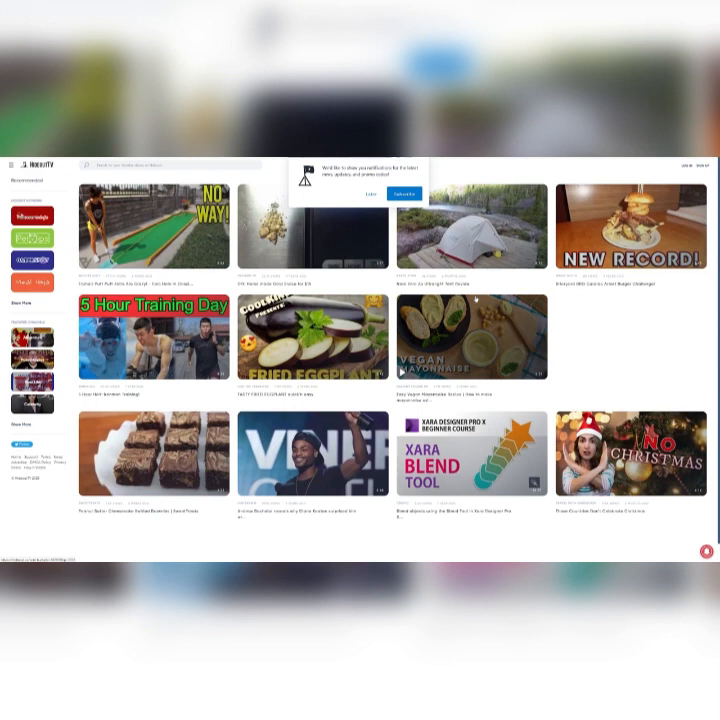
# Step: Dismiss Hideout.tv's notification request and scan several rows of video thumbnails down the grid
pyautogui.click(370, 192)
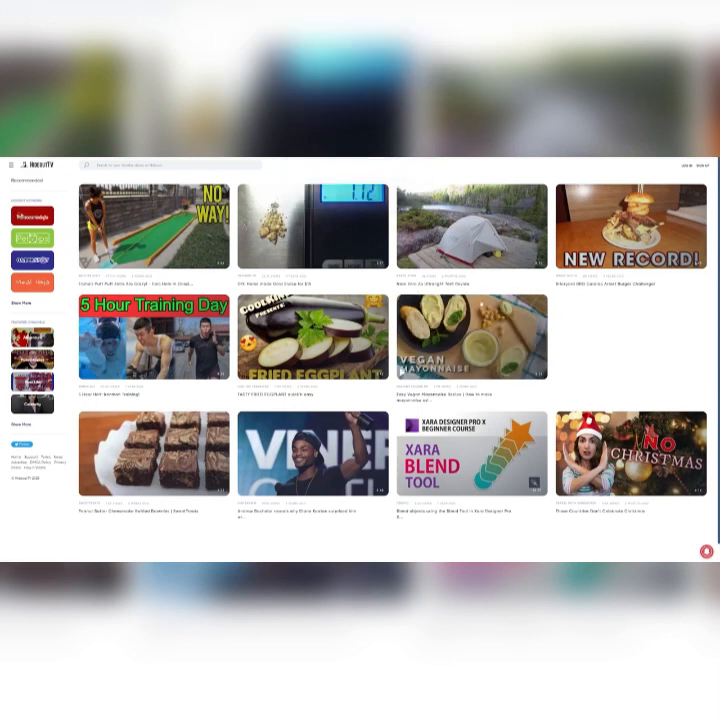
pyautogui.scroll(-3)
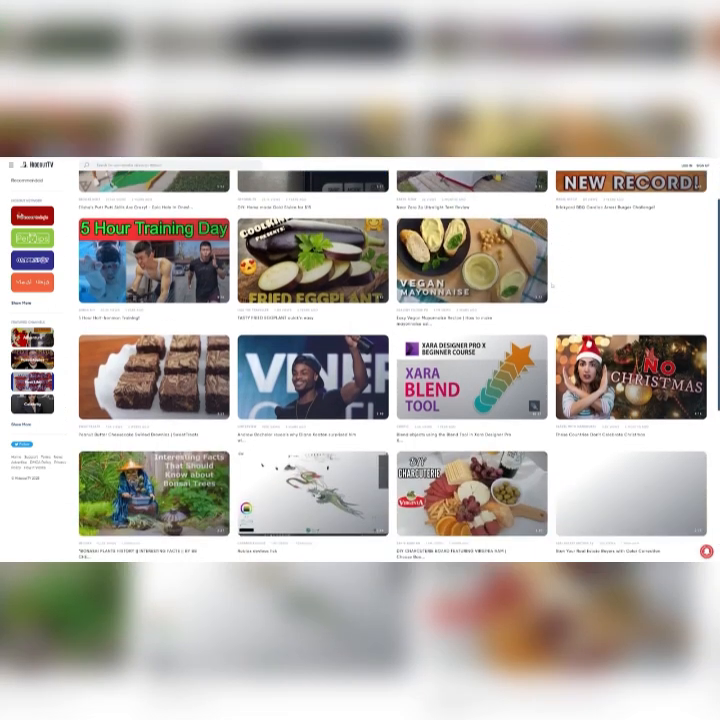
pyautogui.scroll(-3)
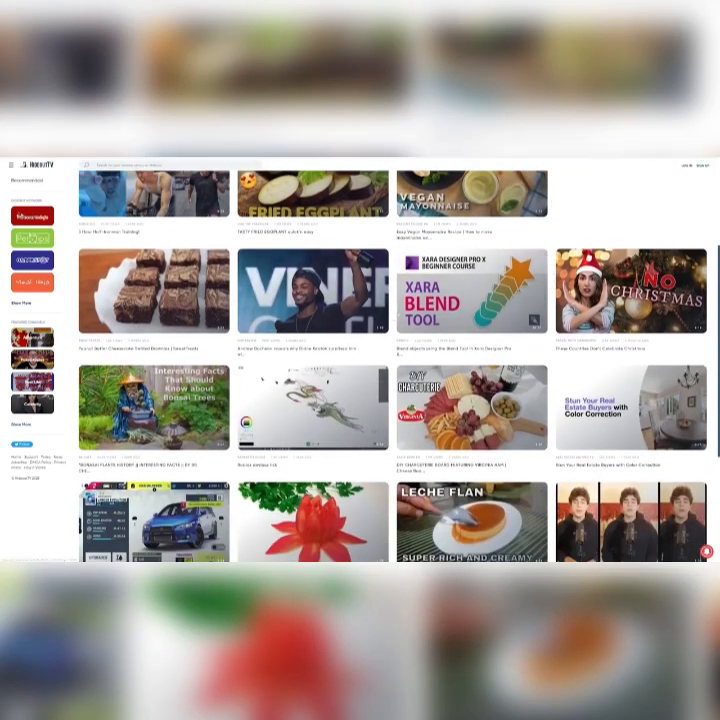
pyautogui.scroll(-3)
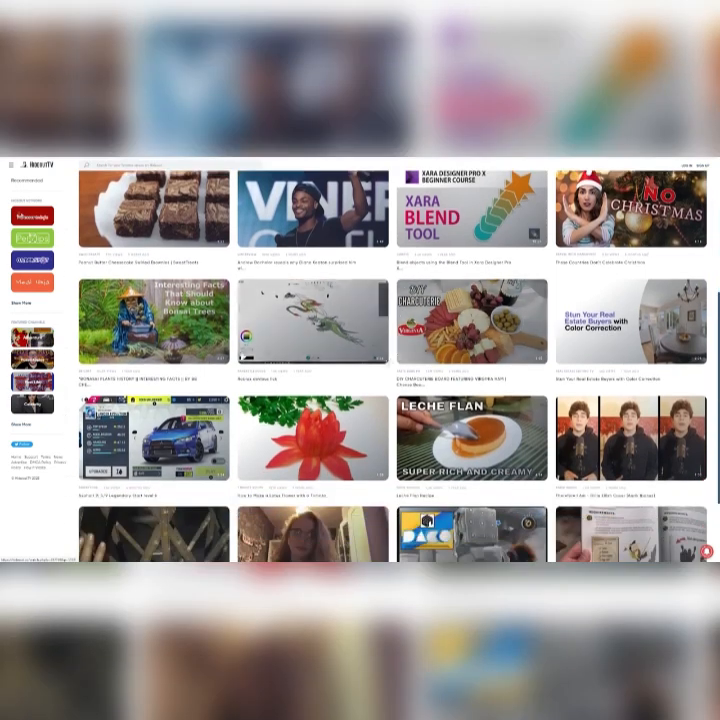
pyautogui.scroll(-3)
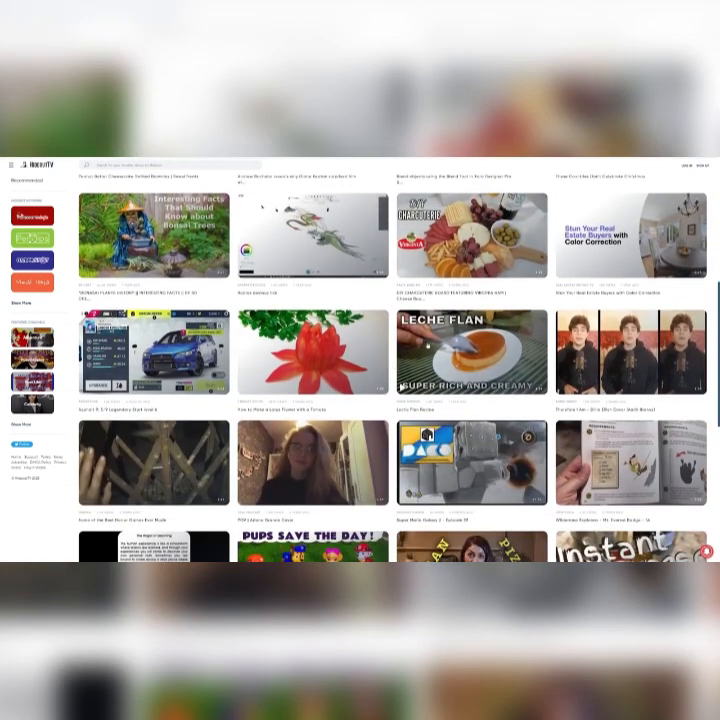
pyautogui.scroll(-3)
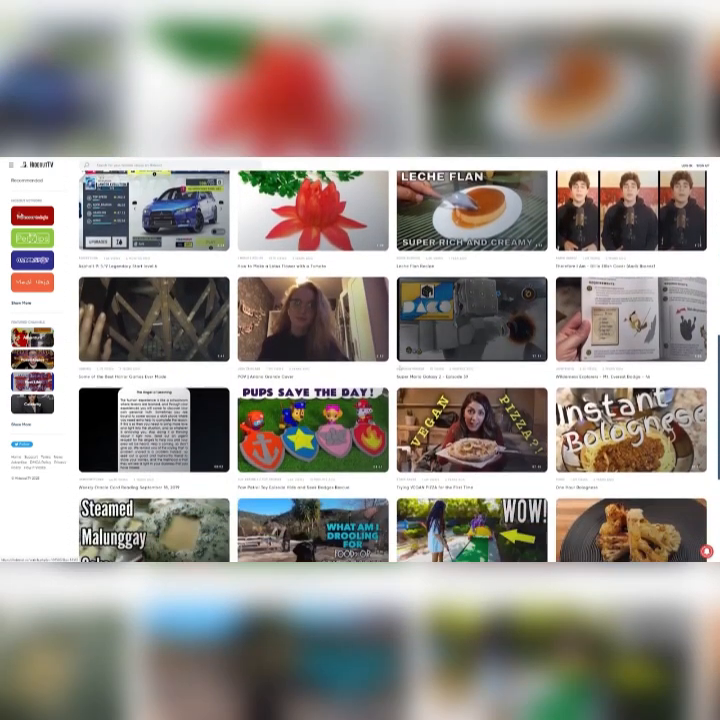
pyautogui.scroll(-3)
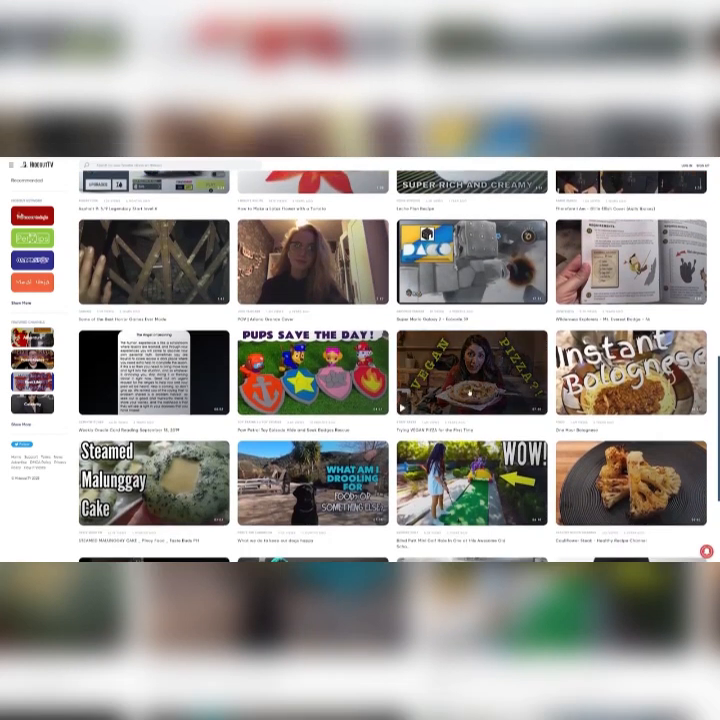
pyautogui.scroll(-3)
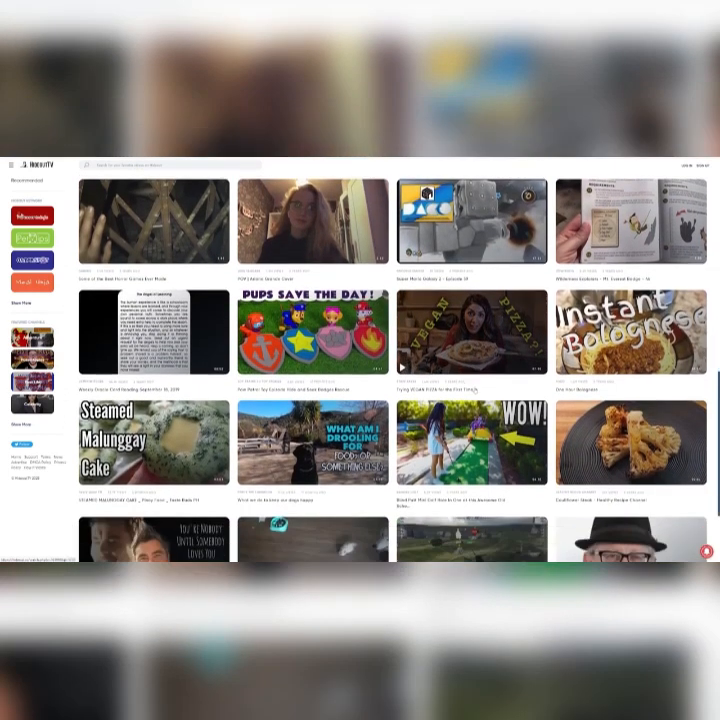
pyautogui.scroll(-3)
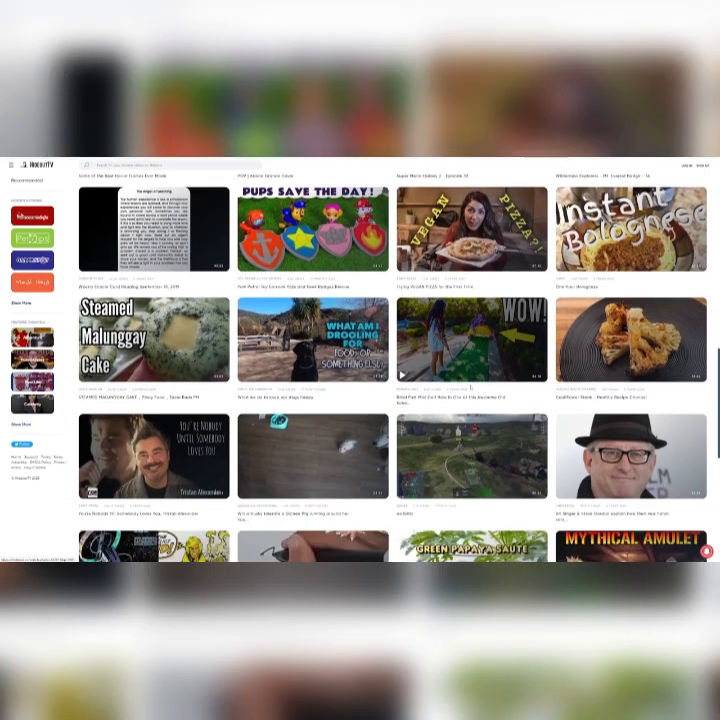
pyautogui.scroll(-3)
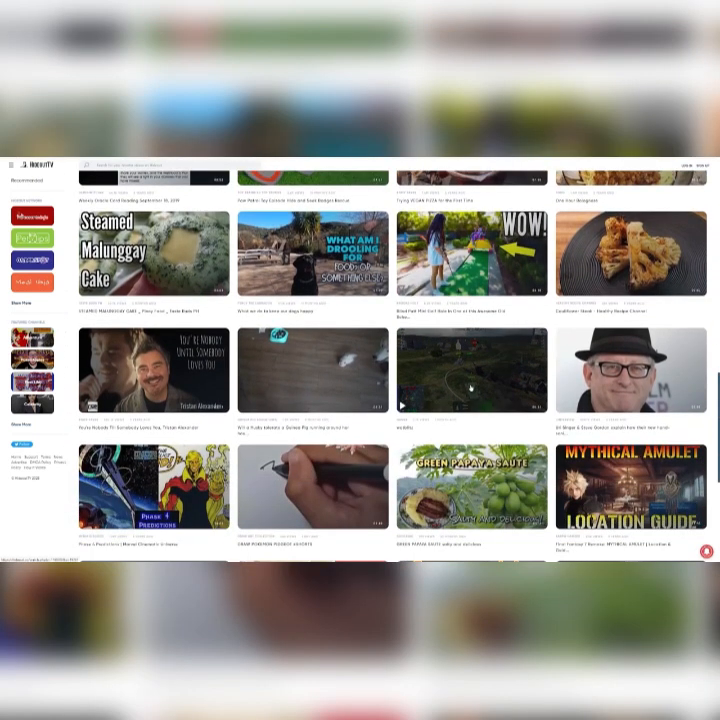
pyautogui.scroll(-3)
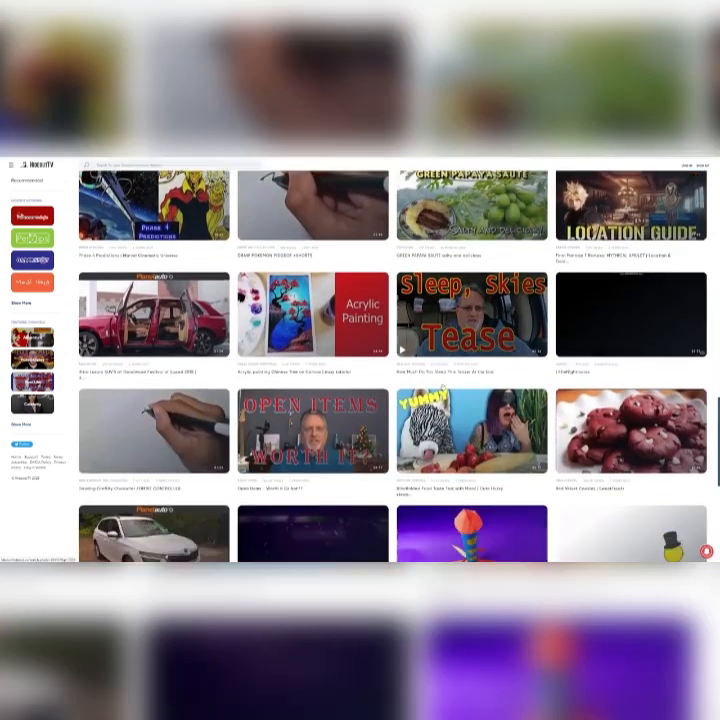
pyautogui.scroll(-3)
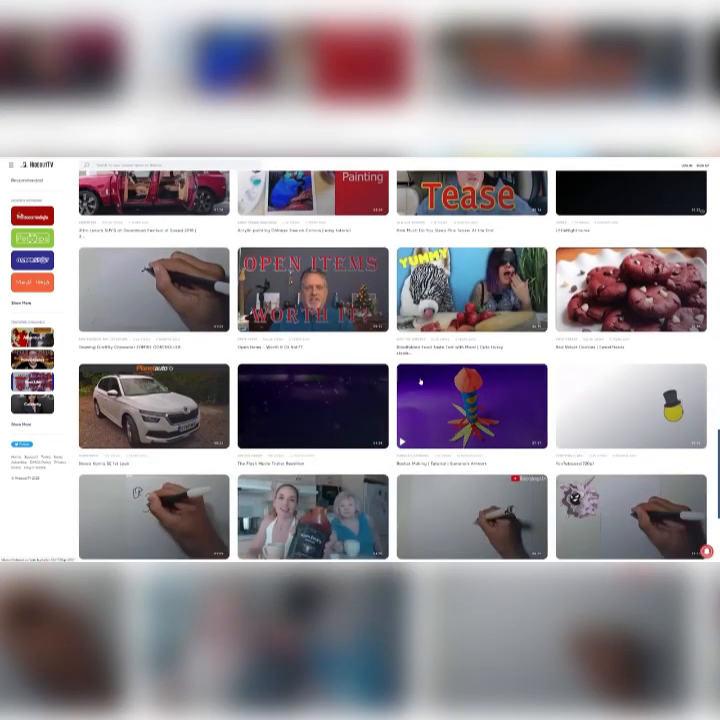
pyautogui.scroll(-3)
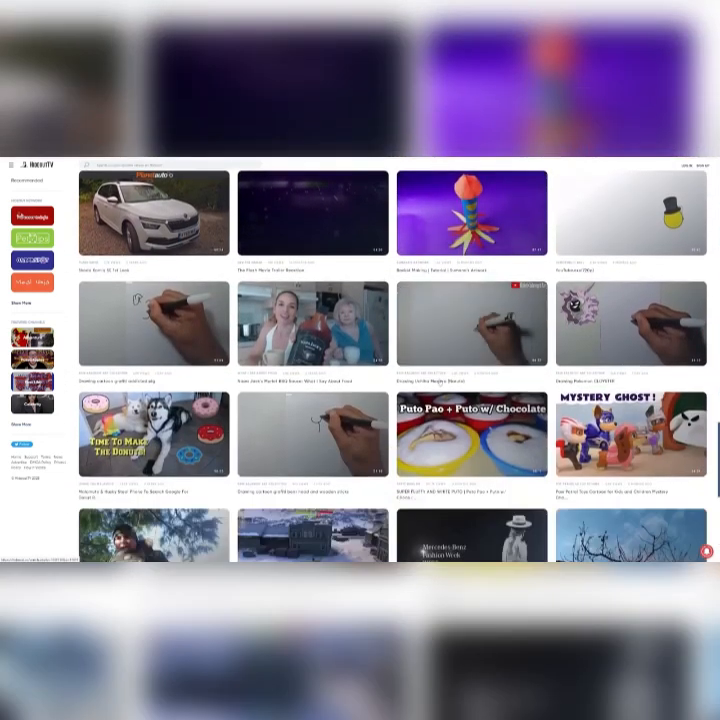
pyautogui.scroll(-3)
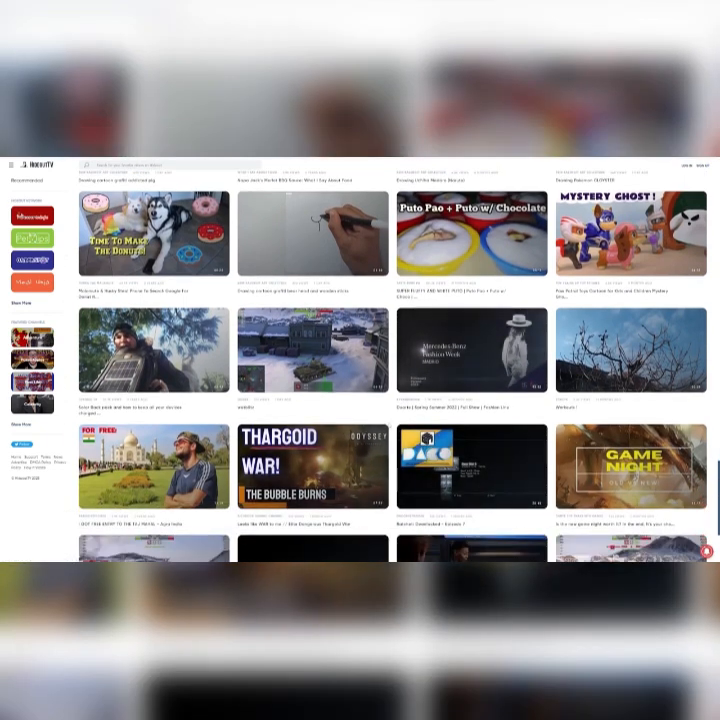
pyautogui.scroll(-3)
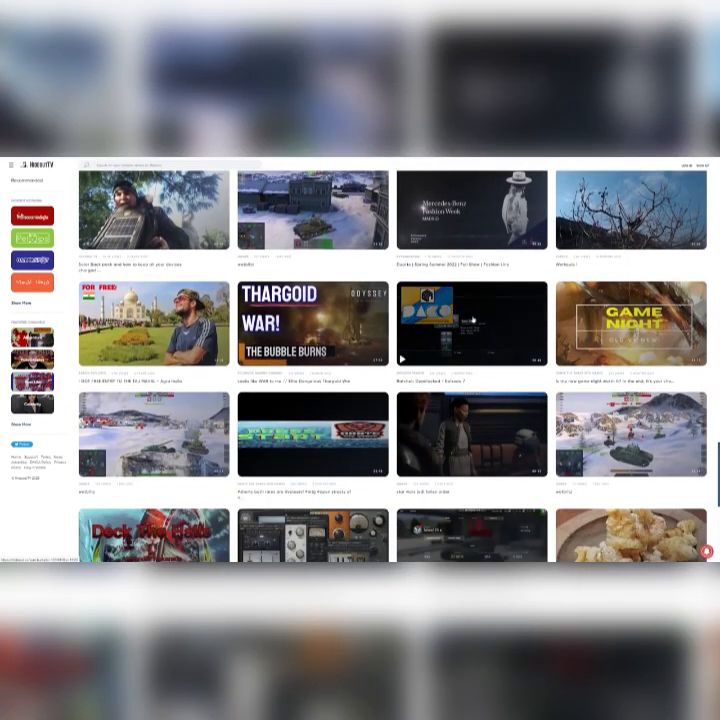